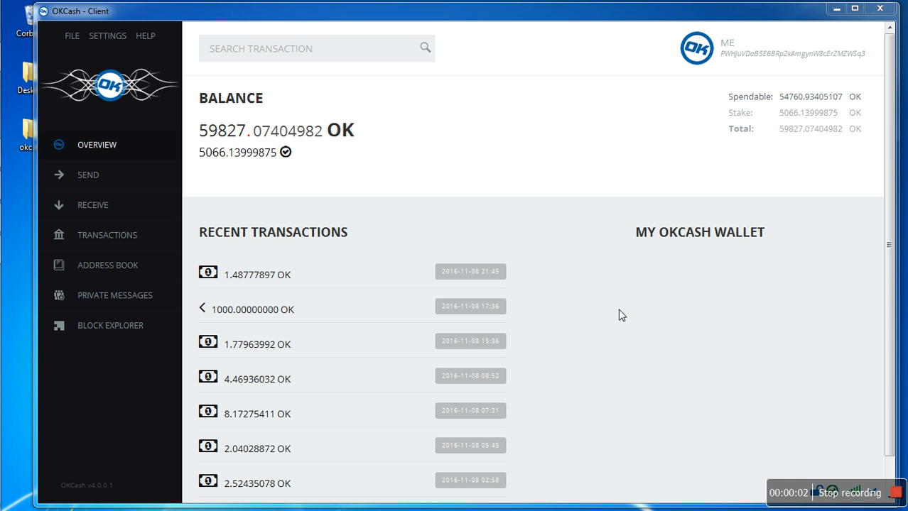
{"action": "mouse_move", "coordinate": [398, 252]}
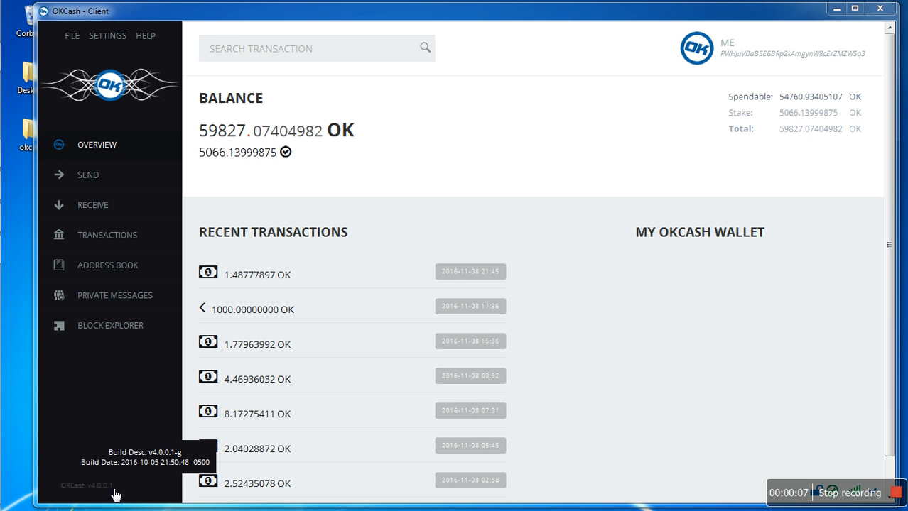
{"action": "mouse_move", "coordinate": [162, 483]}
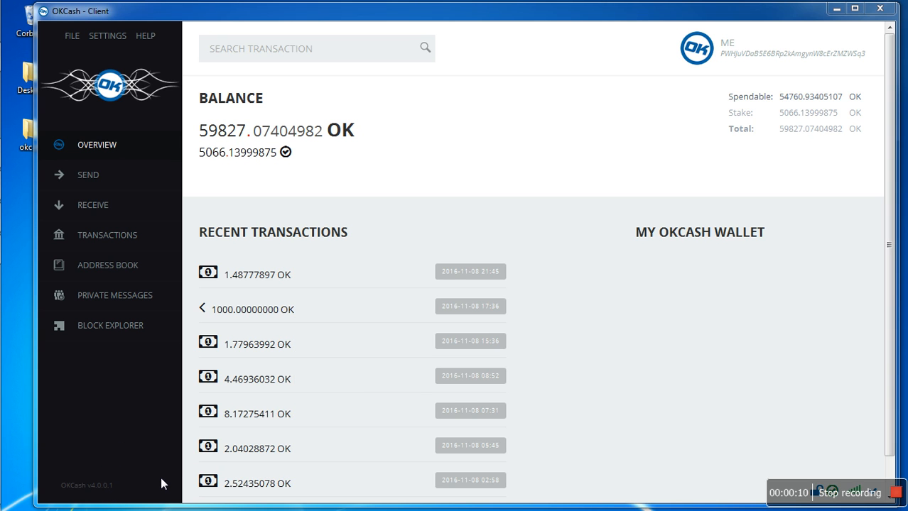
{"action": "mouse_move", "coordinate": [773, 281]}
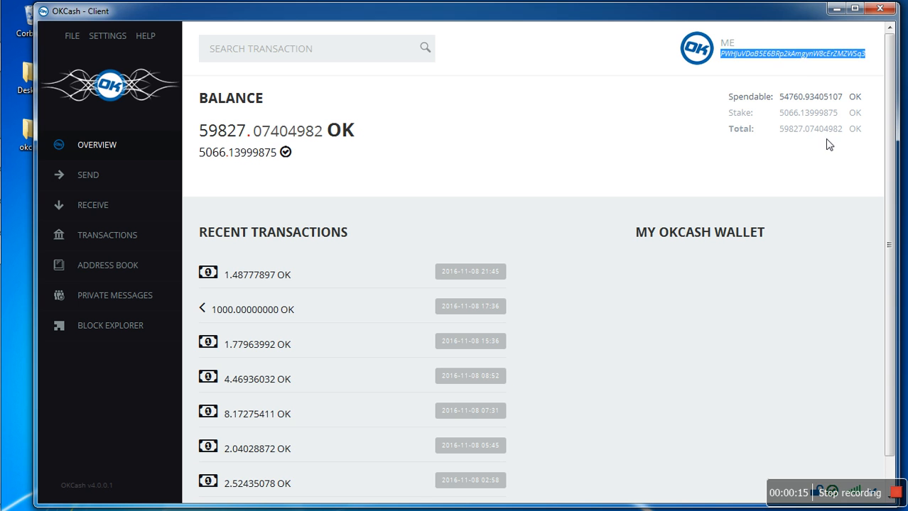
Reach the Desktop downloads and follow the Windows Easy Installer link to its Dropbox page
{"action": "left_click_drag", "start_coordinate": [199, 98], "coordinate": [355, 135]}
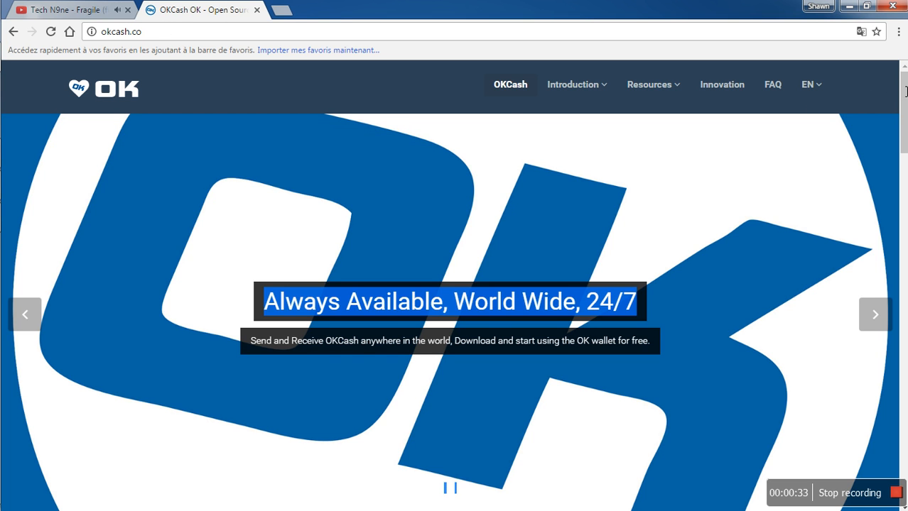
{"action": "scroll", "scroll_direction": "down", "scroll_amount": 3}
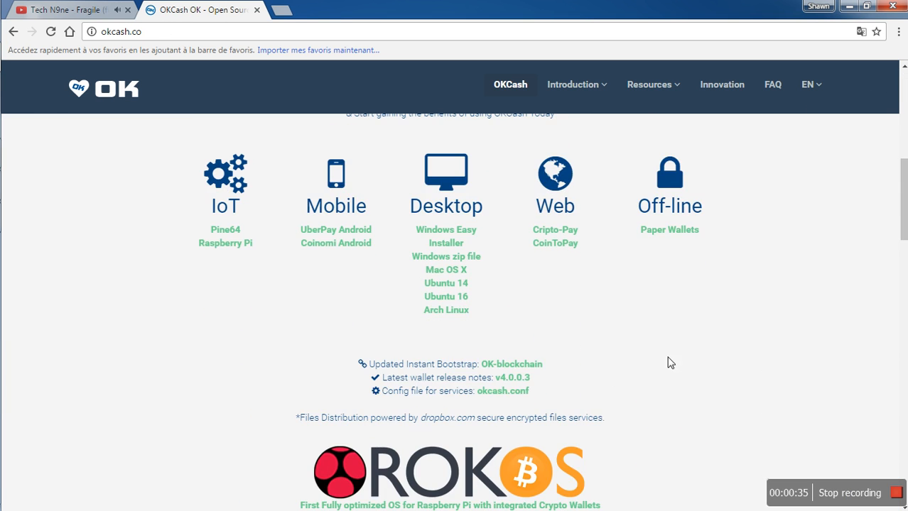
{"action": "mouse_move", "coordinate": [446, 230]}
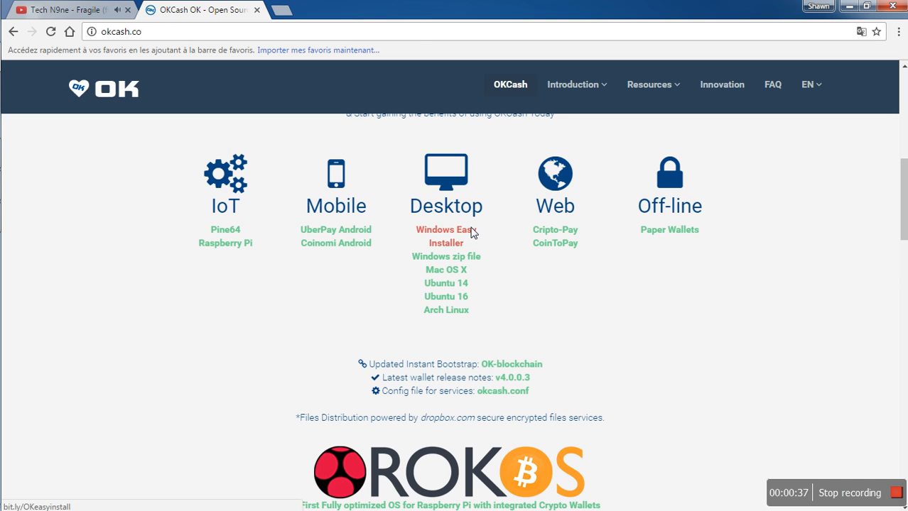
{"action": "left_click", "coordinate": [446, 236]}
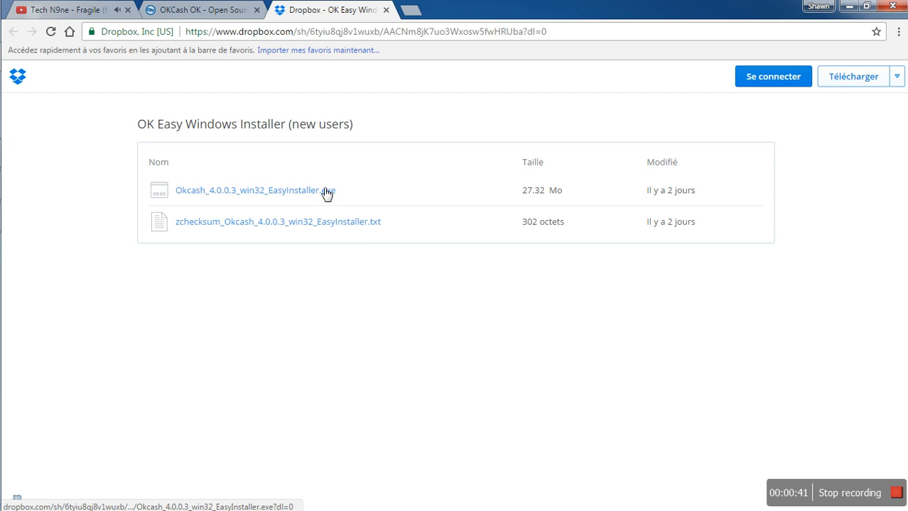
Start the Okcash_4.0.0.3_win32_EasyInstaller.exe download, declining the Dropbox account, and return to okcash.co
{"action": "left_click", "coordinate": [255, 190]}
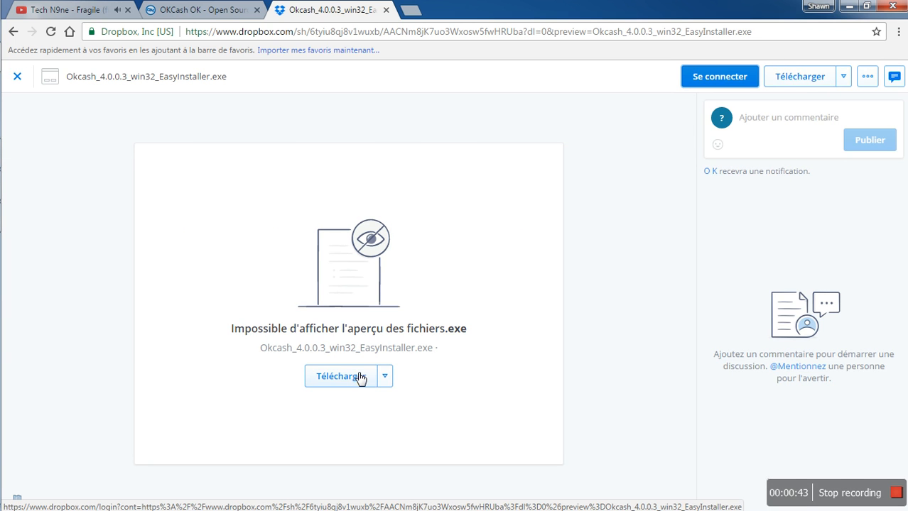
{"action": "left_click", "coordinate": [341, 376]}
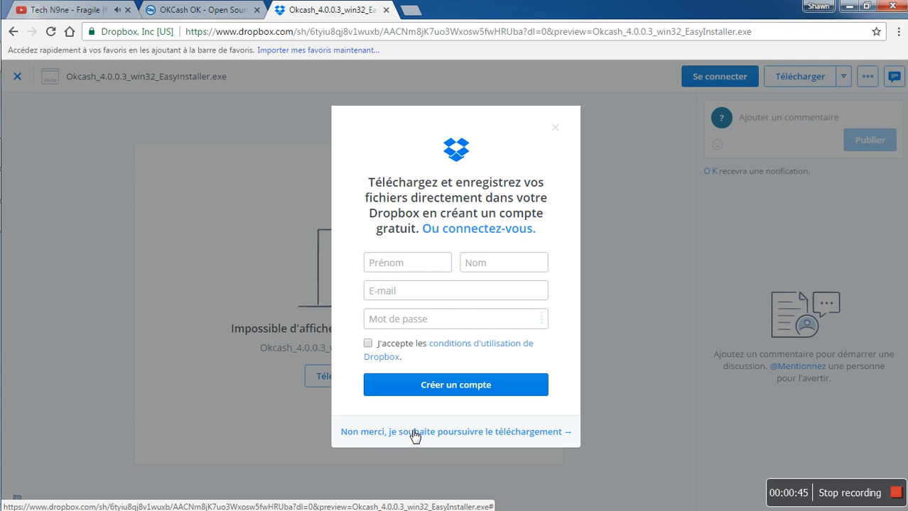
{"action": "left_click", "coordinate": [414, 431]}
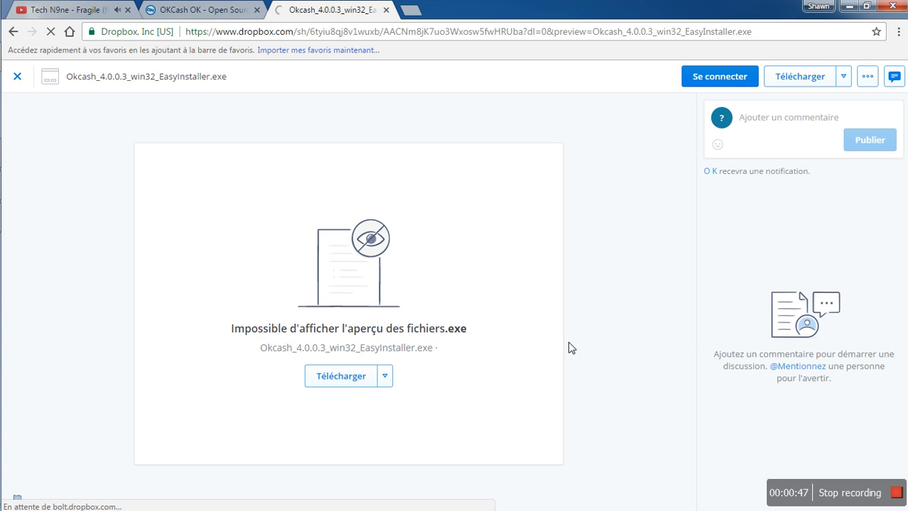
{"action": "left_click", "coordinate": [341, 375]}
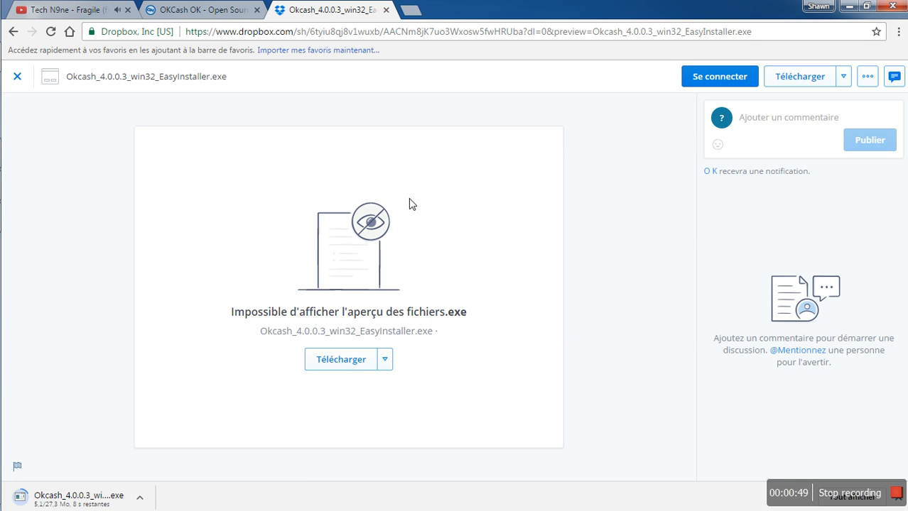
{"action": "left_click", "coordinate": [386, 8]}
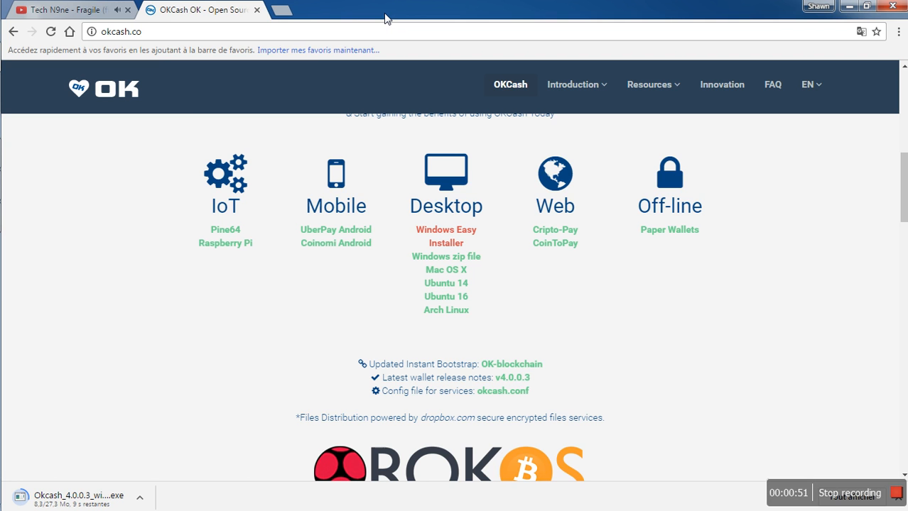
{"action": "mouse_move", "coordinate": [131, 358]}
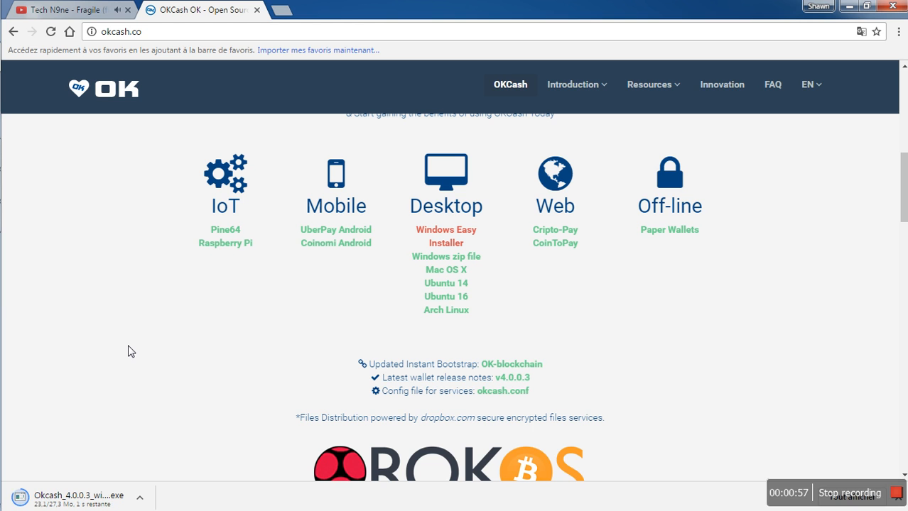
{"action": "mouse_move", "coordinate": [130, 383]}
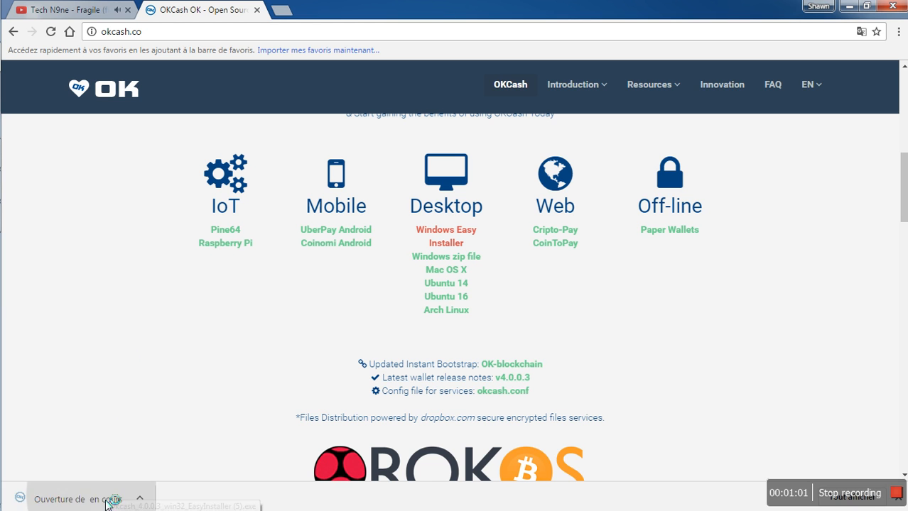
Run the downloaded installer in English, install OKCash 4.0.0.3 and finish with 'Launch OKCash' kept checked
{"action": "left_click", "coordinate": [128, 506]}
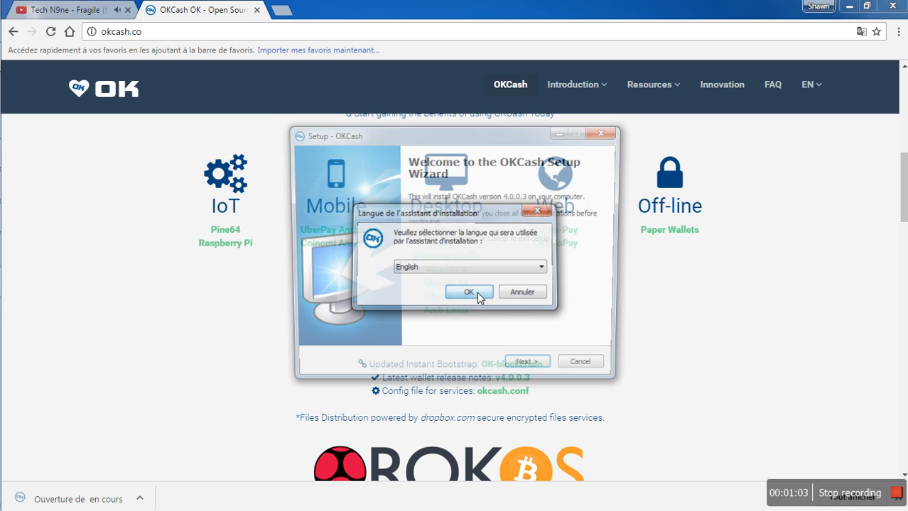
{"action": "left_click", "coordinate": [469, 293]}
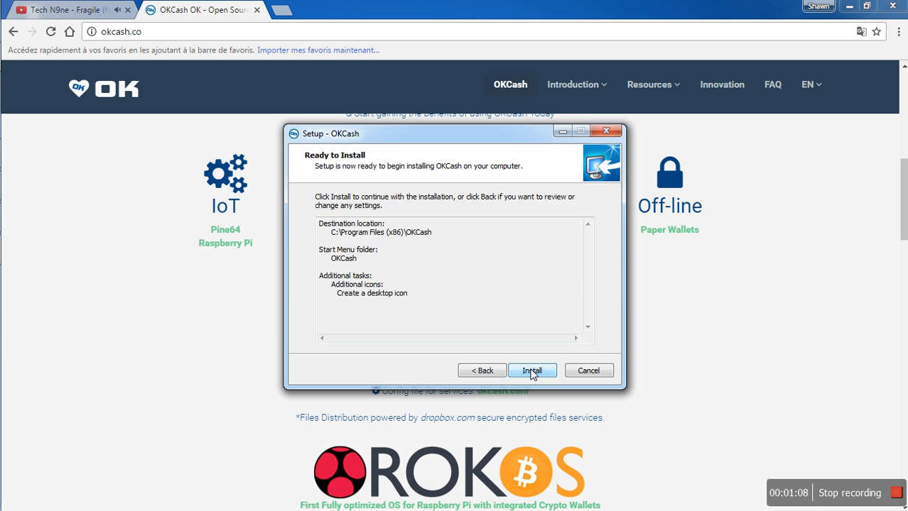
{"action": "left_click", "coordinate": [531, 370]}
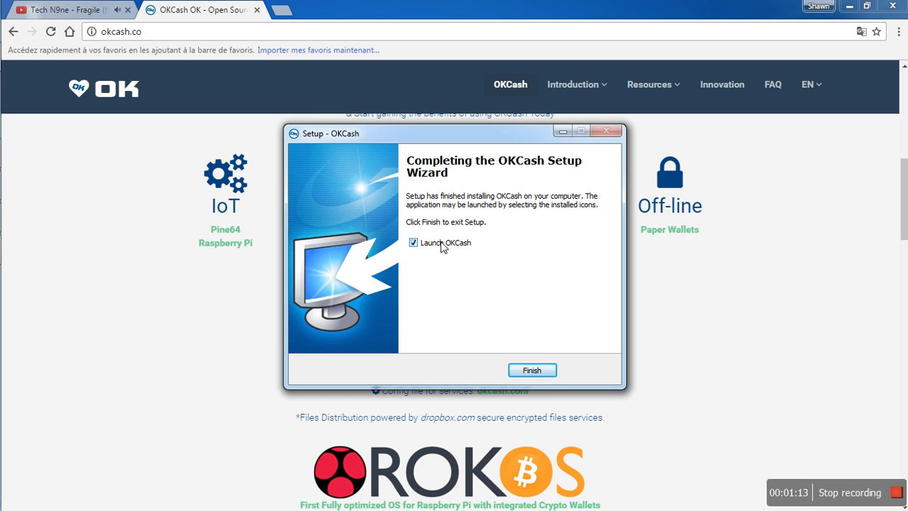
{"action": "left_click", "coordinate": [531, 369]}
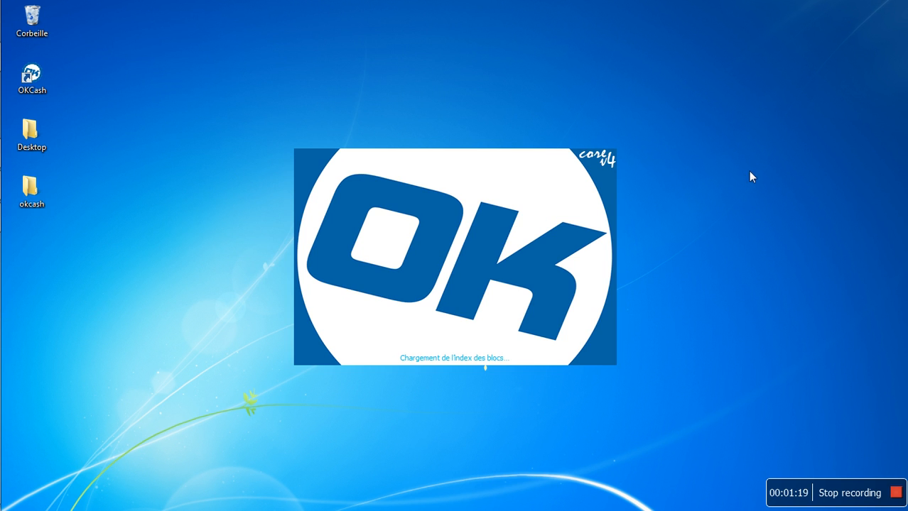
{"action": "mouse_move", "coordinate": [772, 202]}
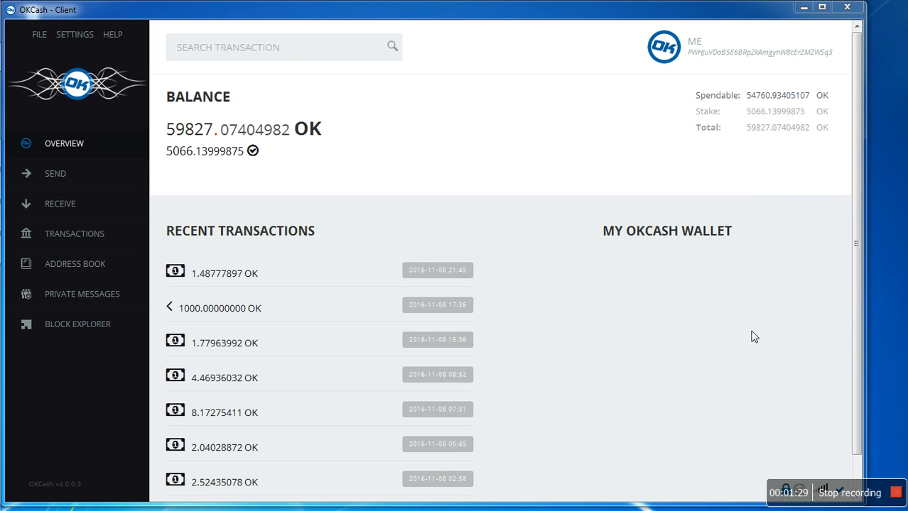
{"action": "mouse_move", "coordinate": [54, 483]}
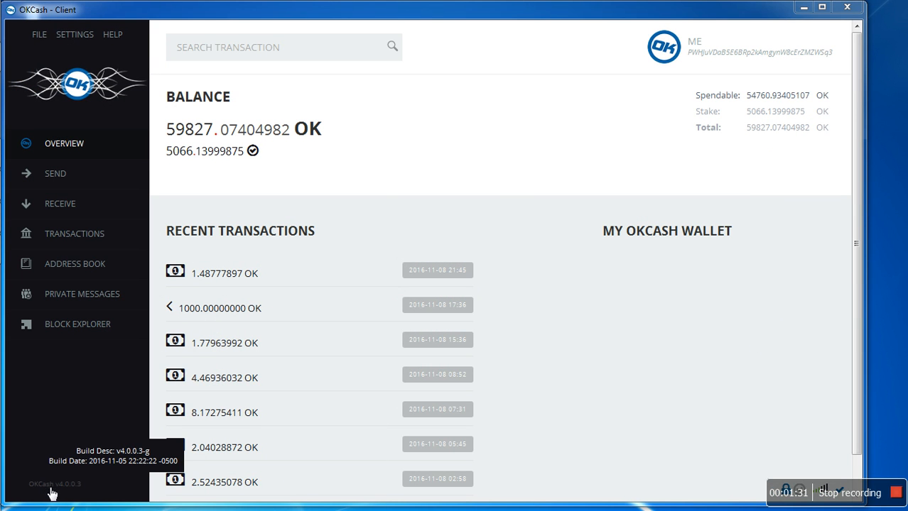
{"action": "mouse_move", "coordinate": [59, 491]}
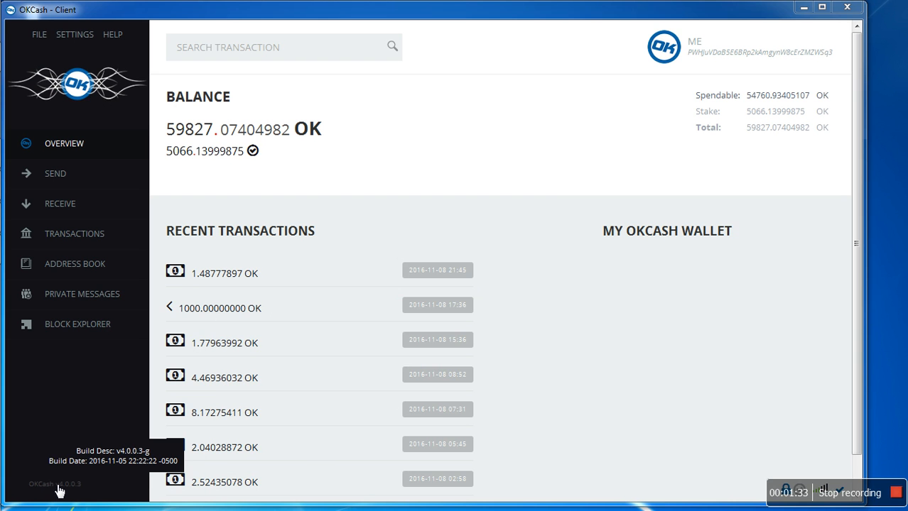
{"action": "mouse_move", "coordinate": [679, 22]}
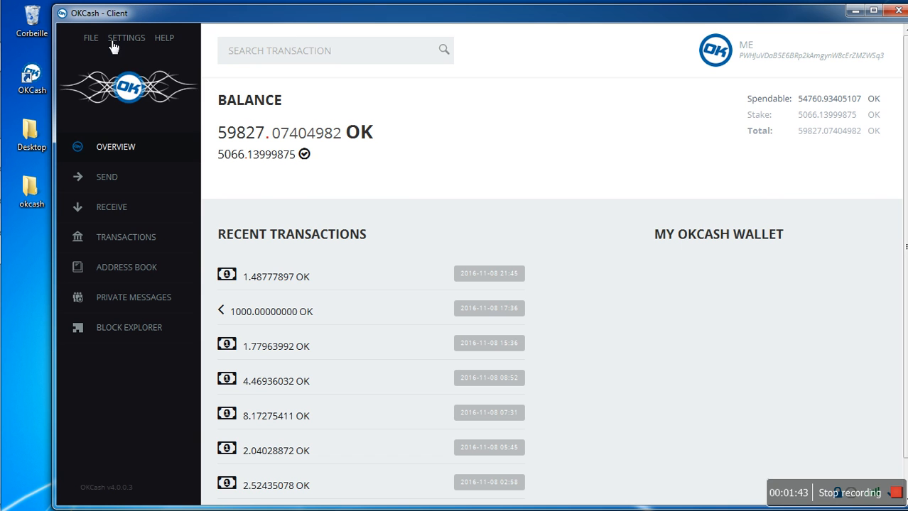
Confirm the build reads v4.0.0.3 and show the SETTINGS menu choices (passphrase change, unlock)
{"action": "left_click", "coordinate": [126, 37]}
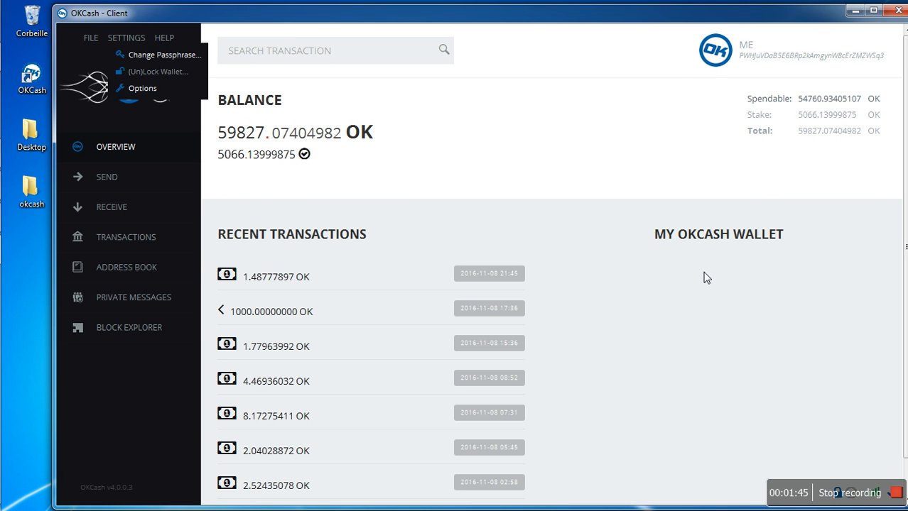